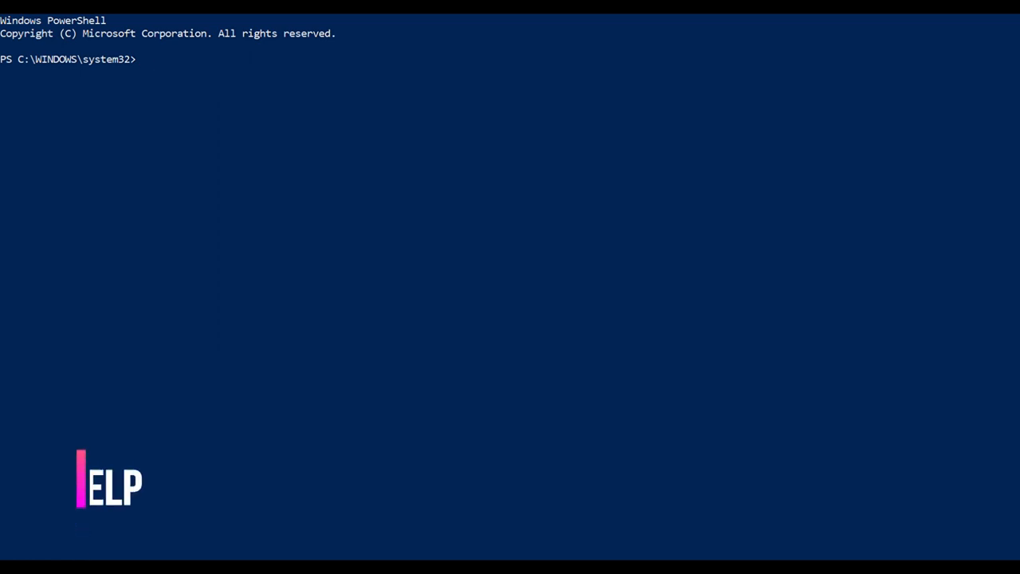
Enter get-help get-command at the prompt, leaving it unrun.
{"action": "type", "text": "get-"}
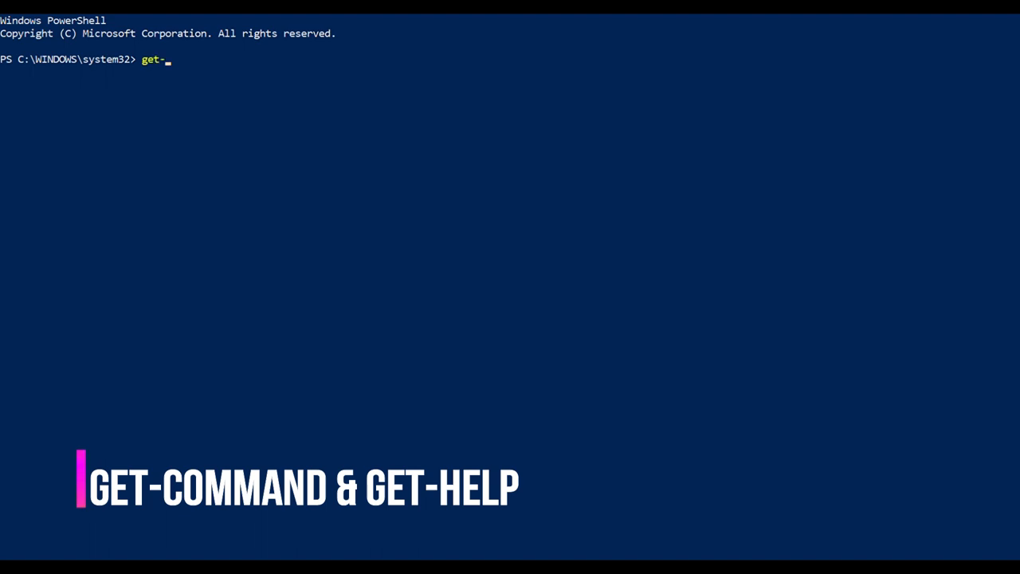
{"action": "type", "text": "command"}
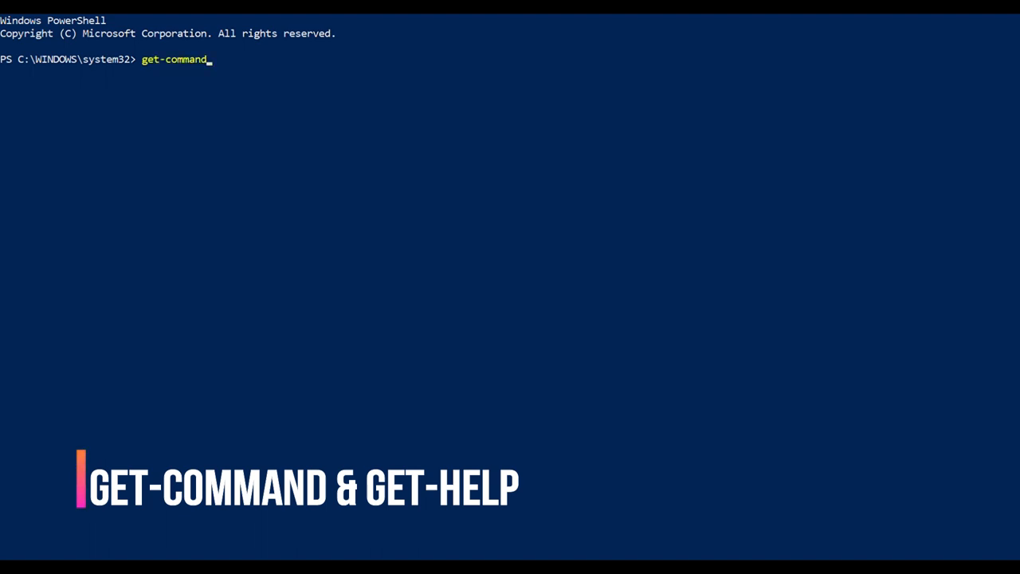
{"action": "type", "text": "get-hel"}
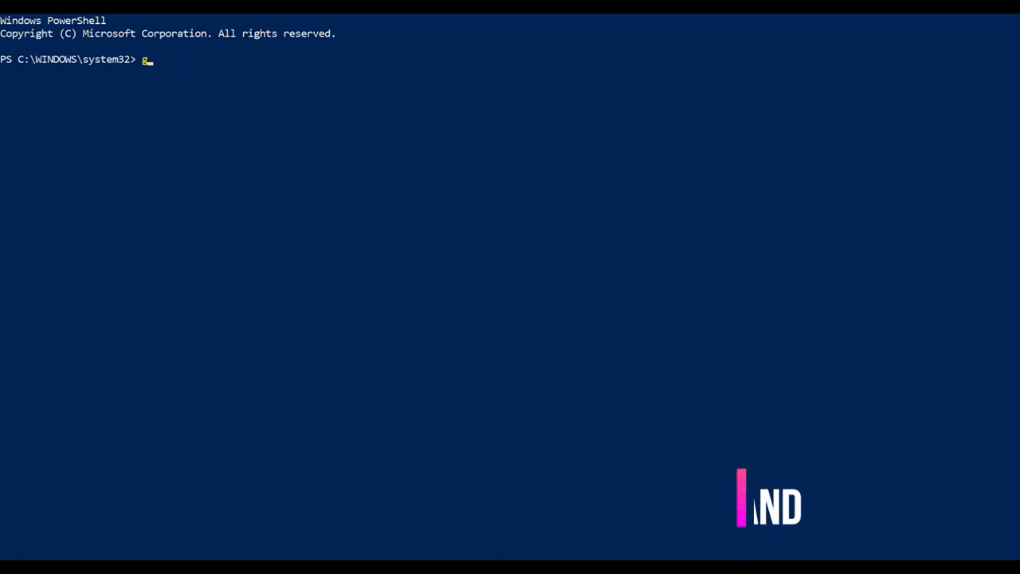
{"action": "type", "text": "get-command"}
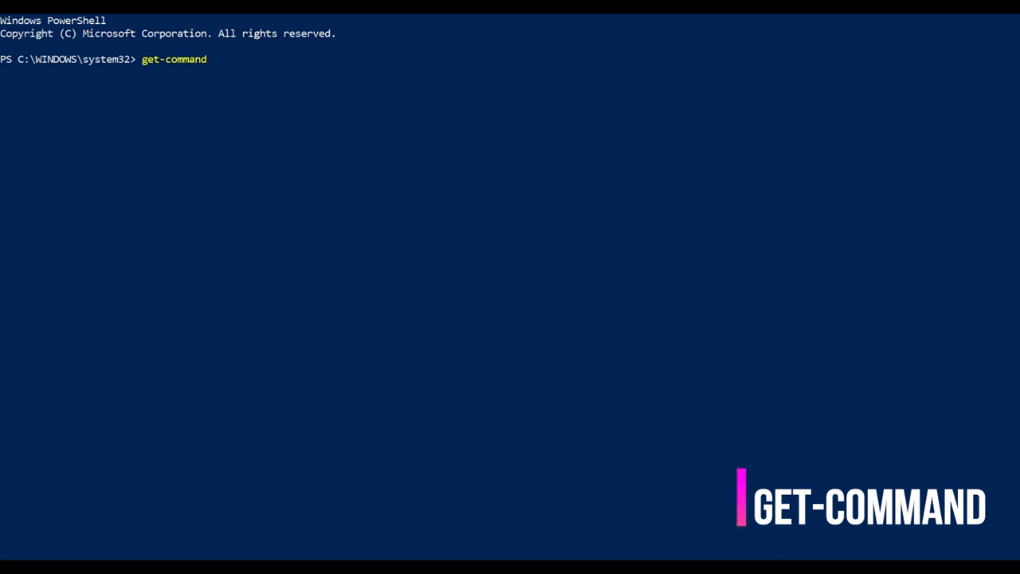
{"action": "type", "text": "help"}
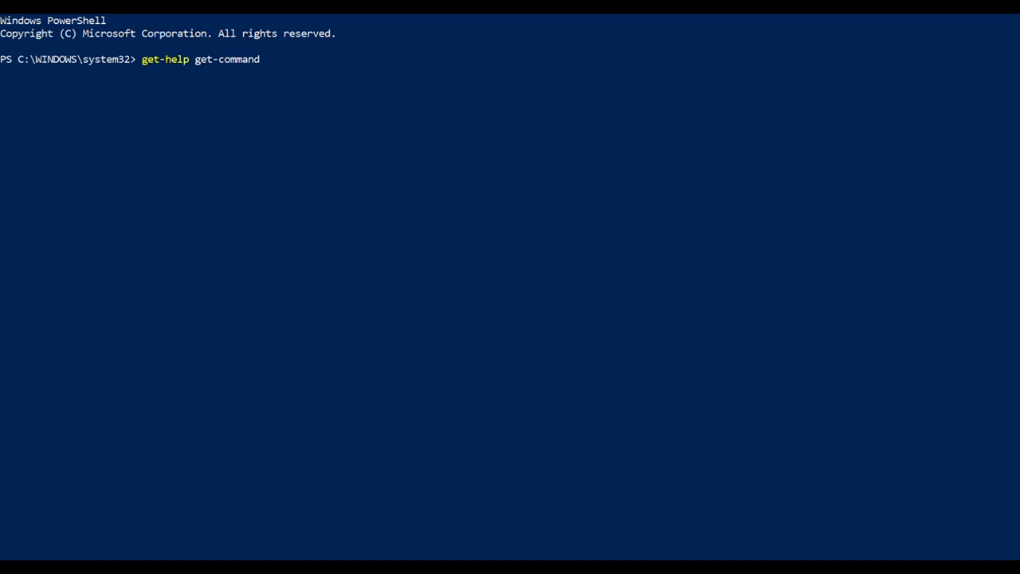
Run get-help get-command and read its help text down to the remarks section.
{"action": "key", "text": "Return"}
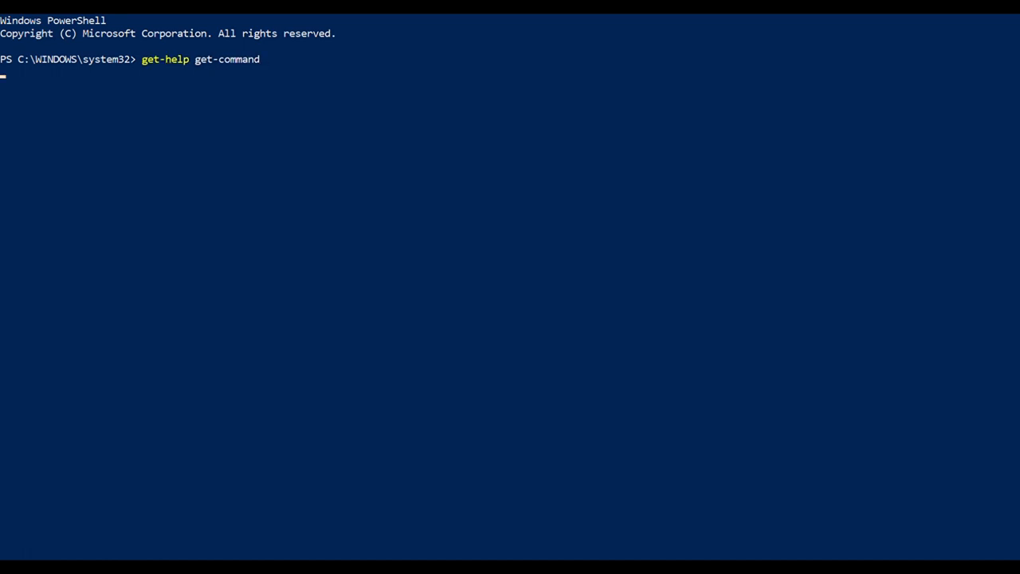
{"action": "key", "text": "Return"}
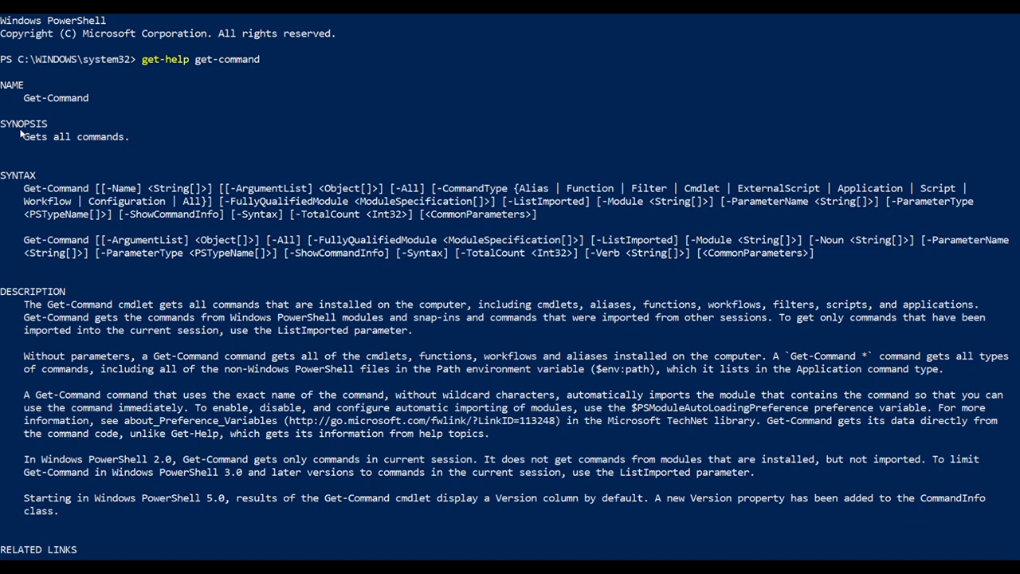
{"action": "mouse_move", "coordinate": [54, 147]}
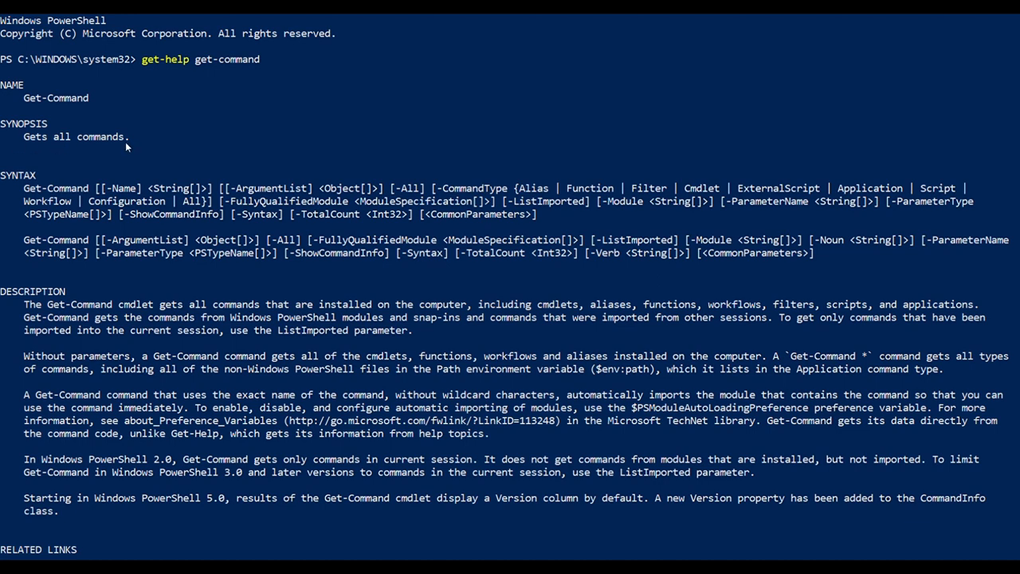
{"action": "mouse_move", "coordinate": [179, 51]}
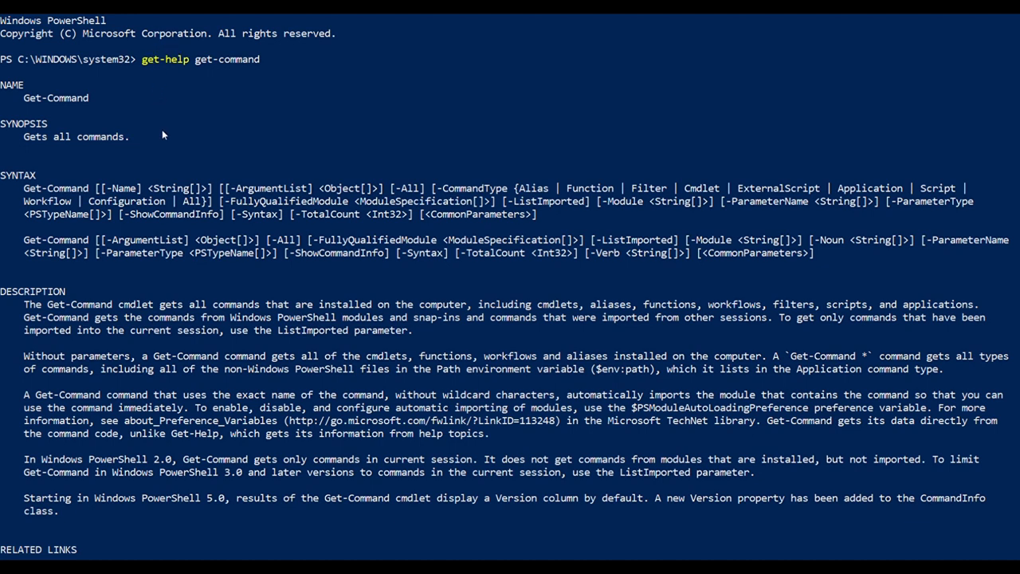
{"action": "mouse_move", "coordinate": [169, 76]}
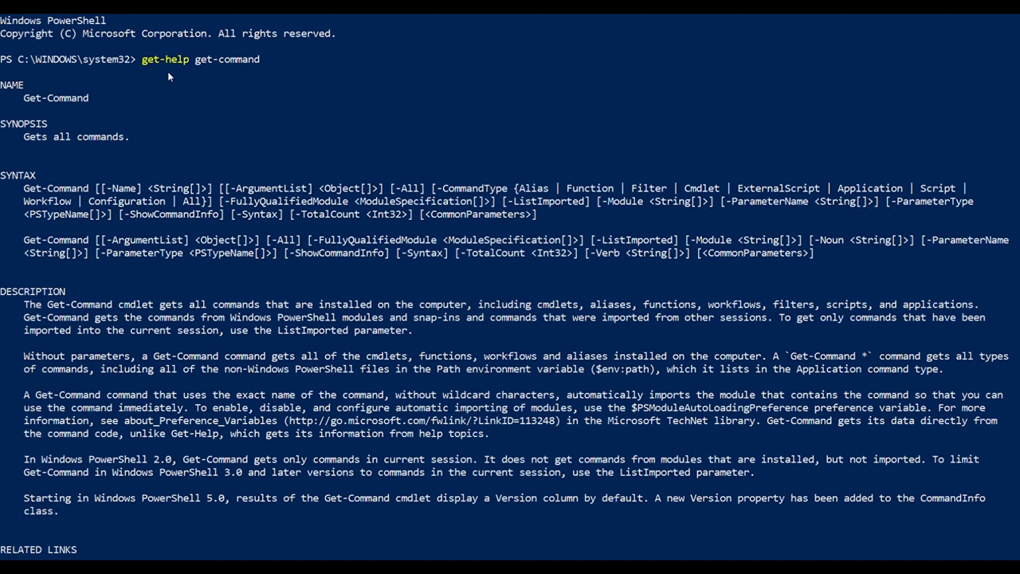
{"action": "mouse_move", "coordinate": [199, 73]}
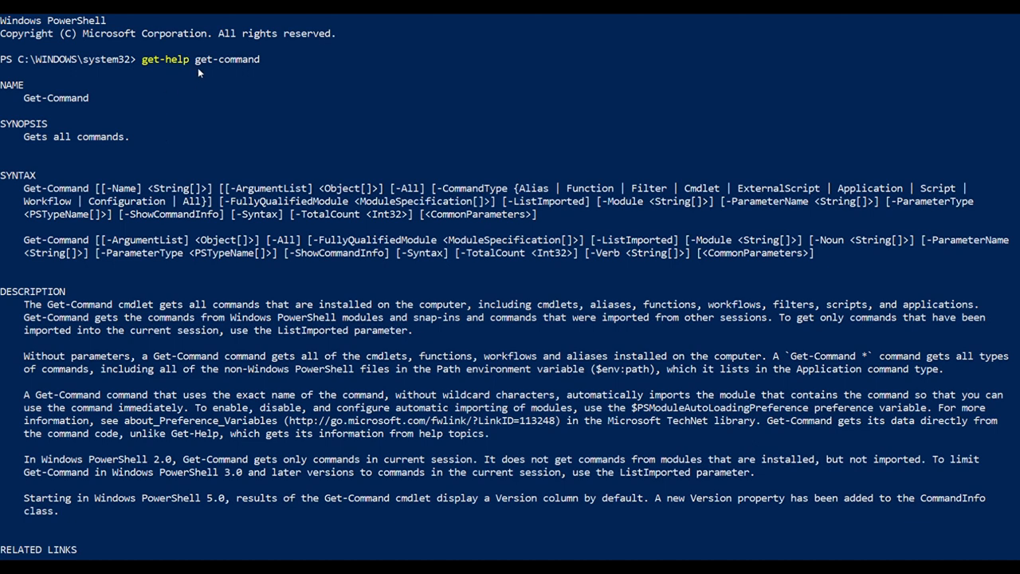
{"action": "mouse_move", "coordinate": [186, 118]}
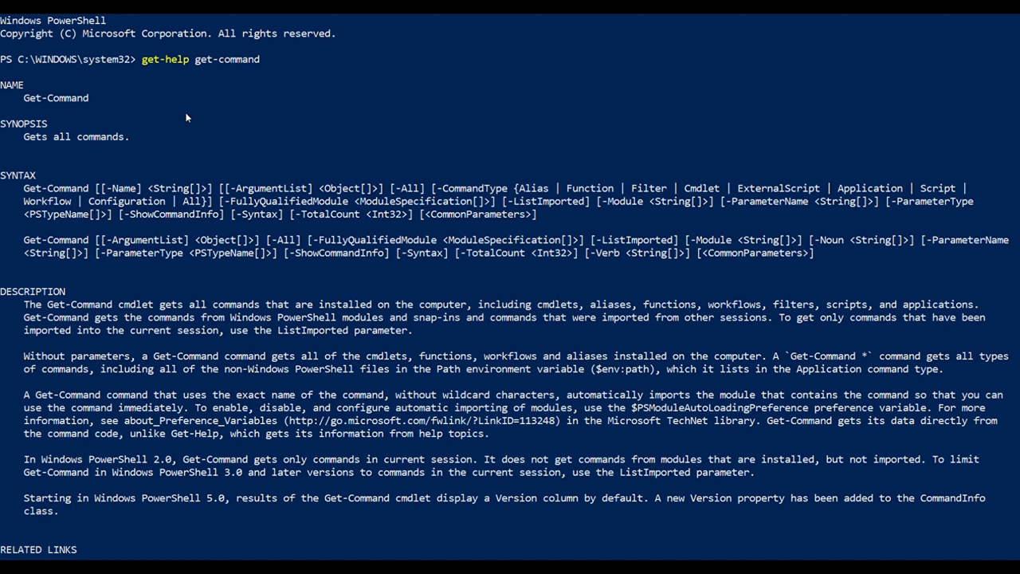
{"action": "mouse_move", "coordinate": [191, 129]}
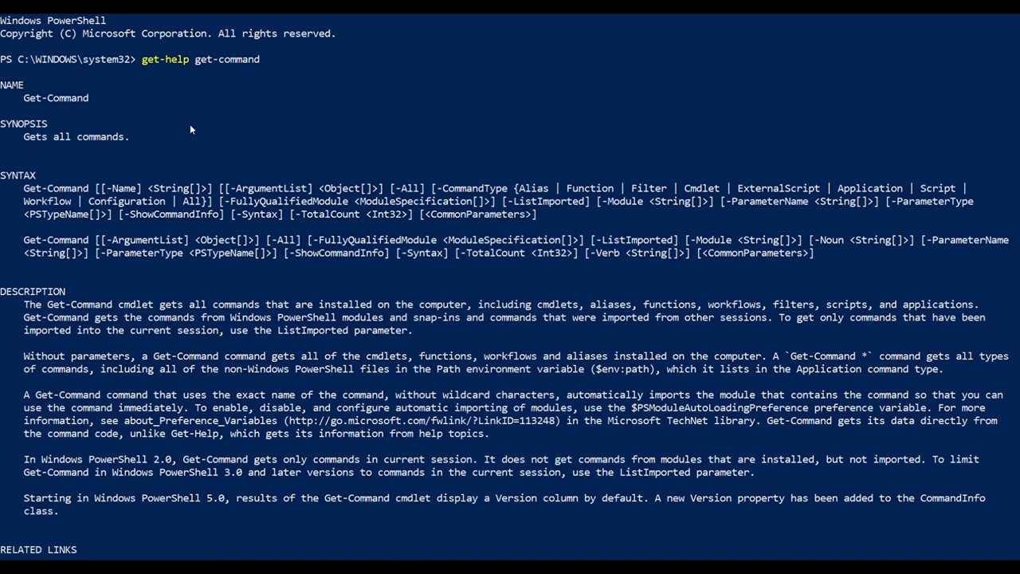
{"action": "scroll", "scroll_direction": "down", "scroll_amount": 3}
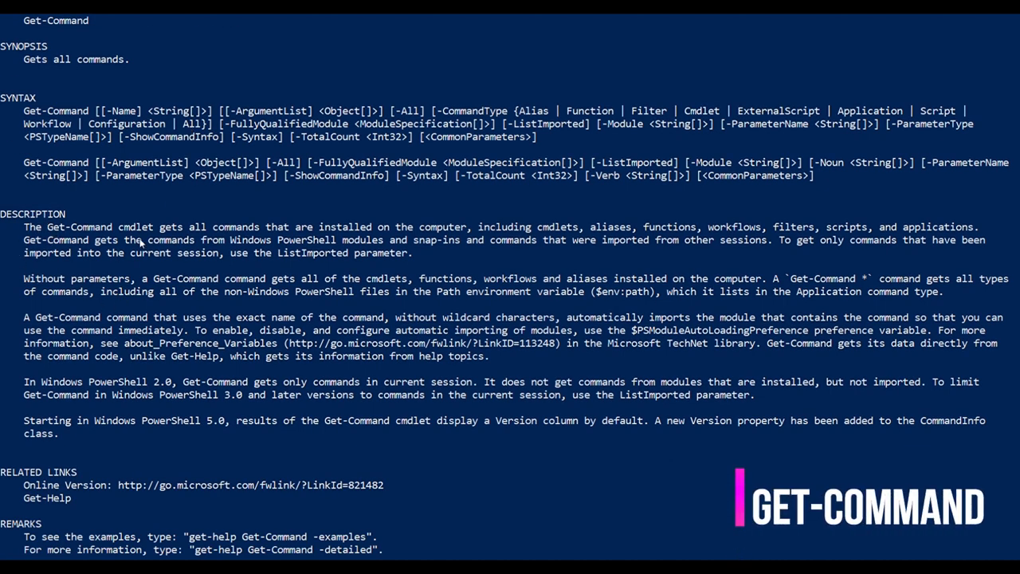
{"action": "mouse_move", "coordinate": [364, 242]}
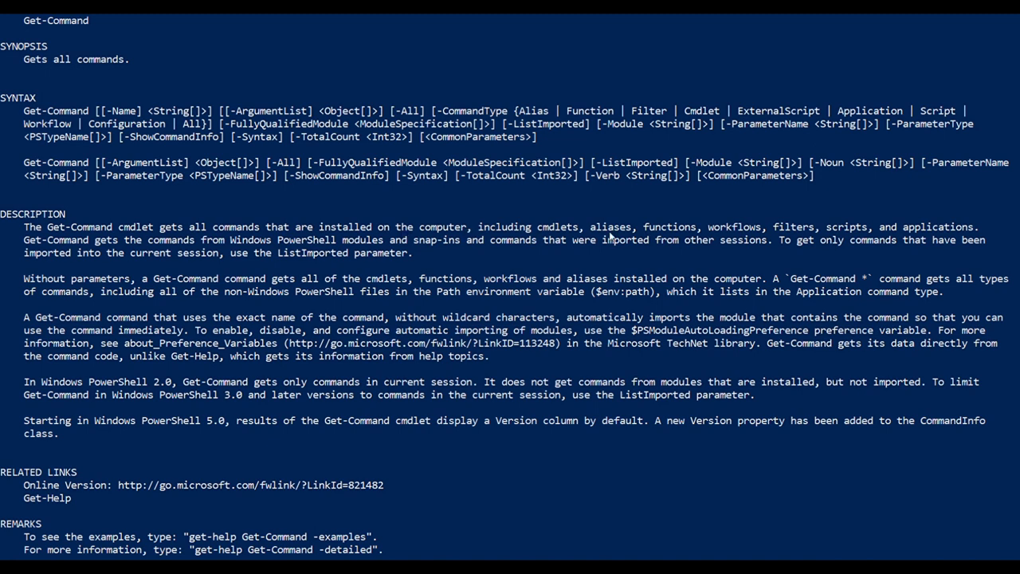
{"action": "mouse_move", "coordinate": [817, 233]}
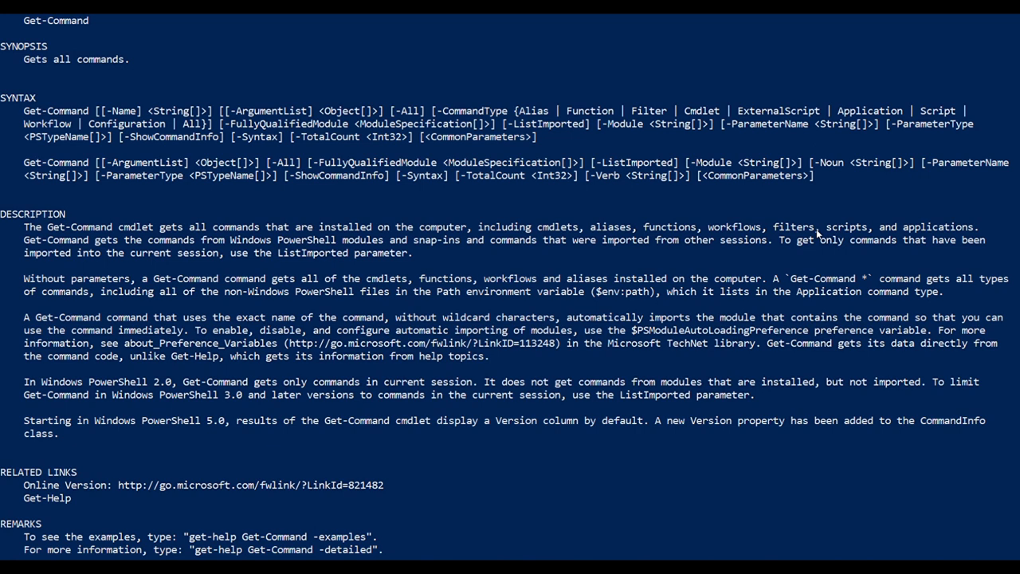
{"action": "mouse_move", "coordinate": [105, 263]}
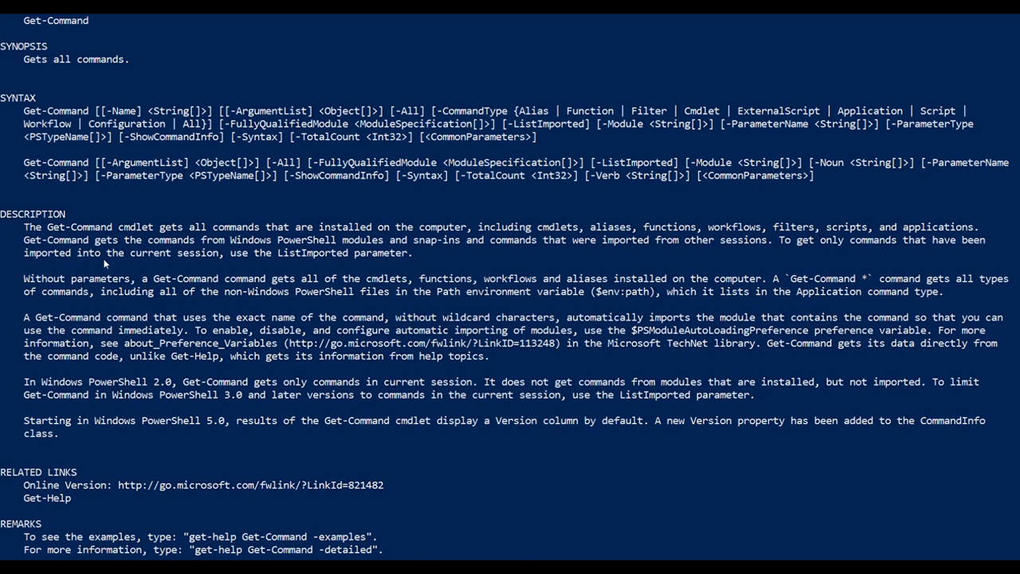
{"action": "mouse_move", "coordinate": [397, 249]}
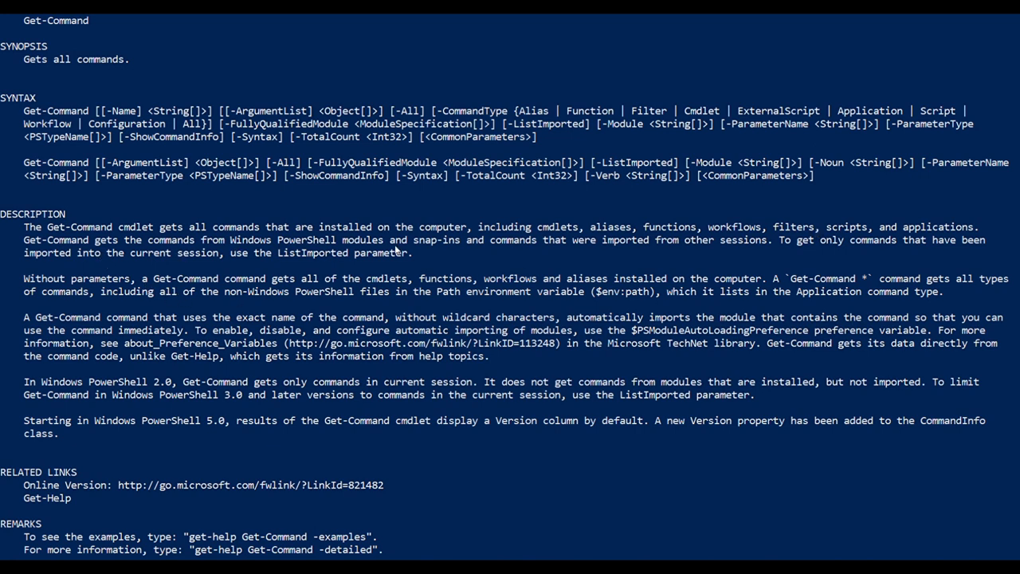
{"action": "mouse_move", "coordinate": [481, 258]}
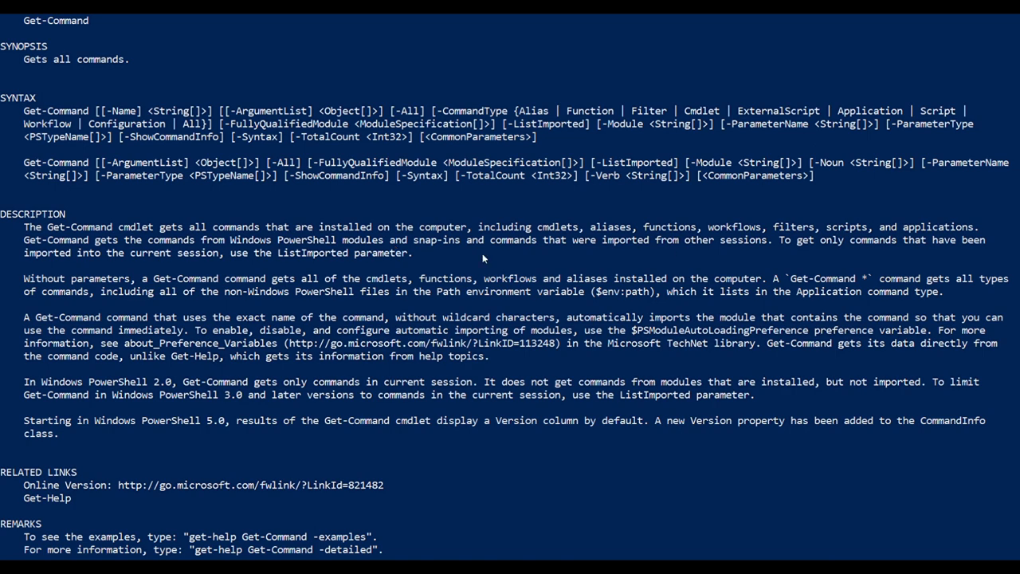
{"action": "mouse_move", "coordinate": [669, 252]}
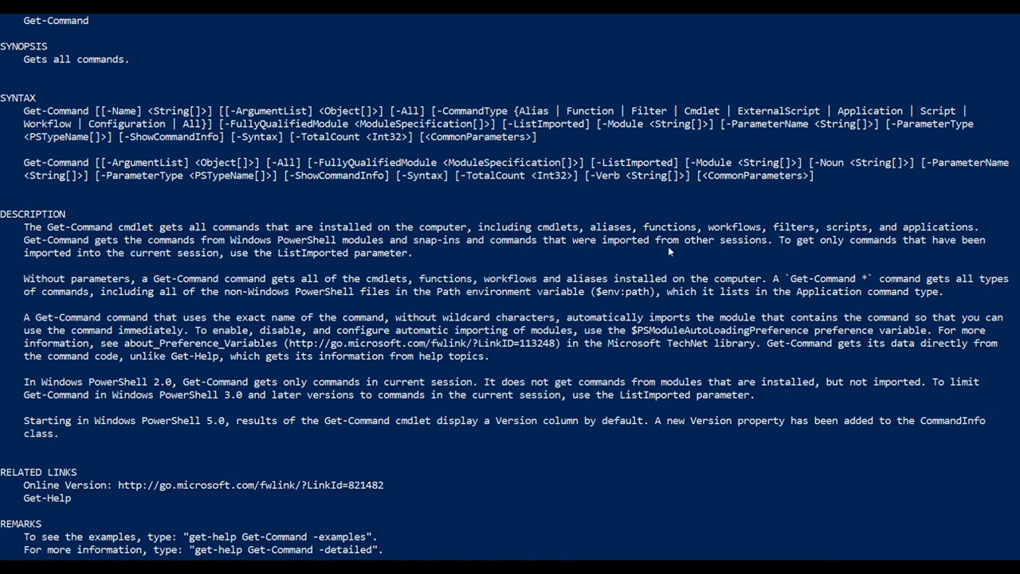
{"action": "scroll", "scroll_direction": "down", "scroll_amount": 3}
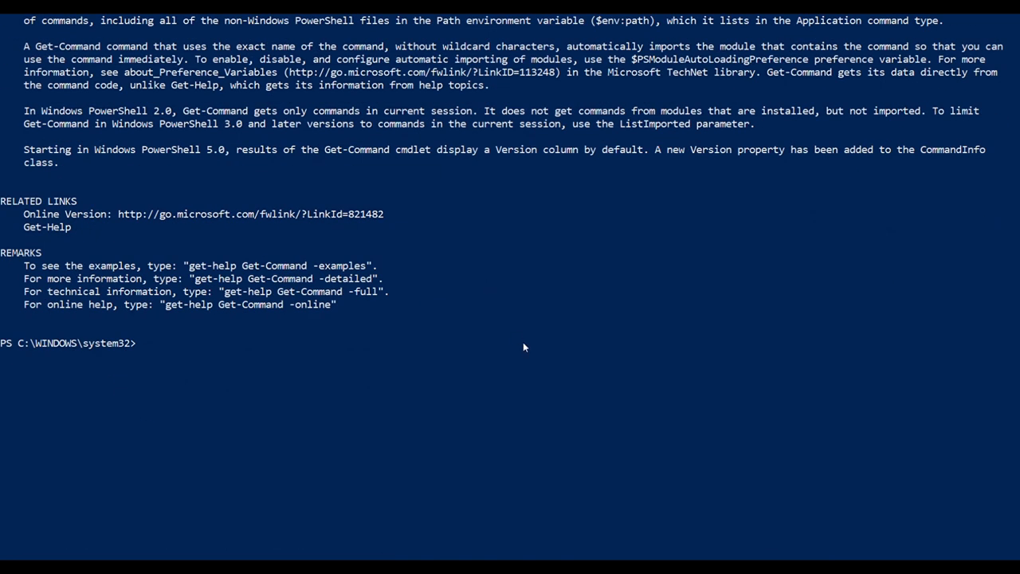
Run get-command and follow the full cmdlet listing with versions and modules to the prompt.
{"action": "type", "text": "get-command"}
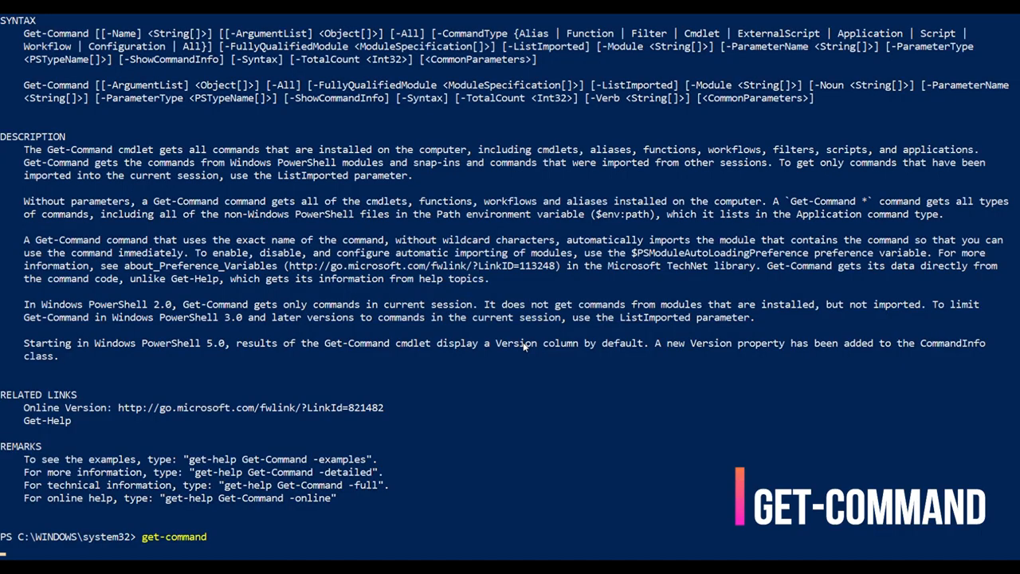
{"action": "key", "text": "Return"}
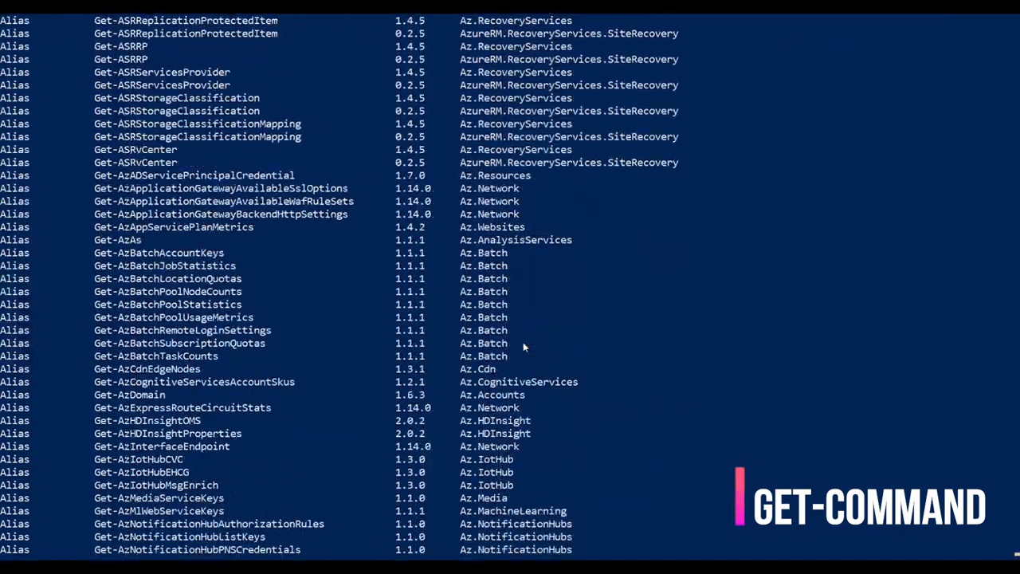
{"action": "scroll", "scroll_direction": "down", "scroll_amount": 3}
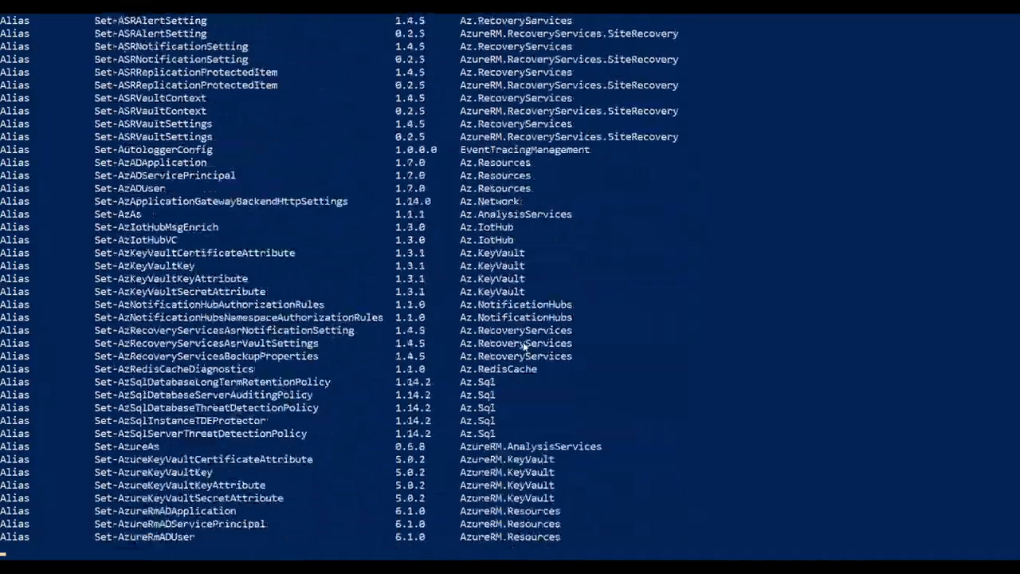
{"action": "scroll", "scroll_direction": "down", "scroll_amount": 3}
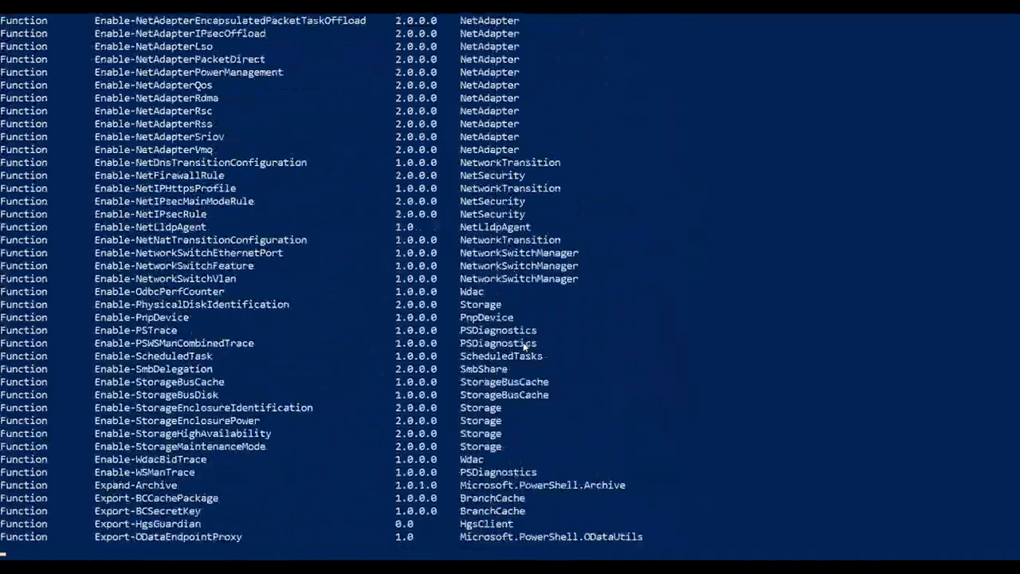
{"action": "scroll", "scroll_direction": "down", "scroll_amount": 3}
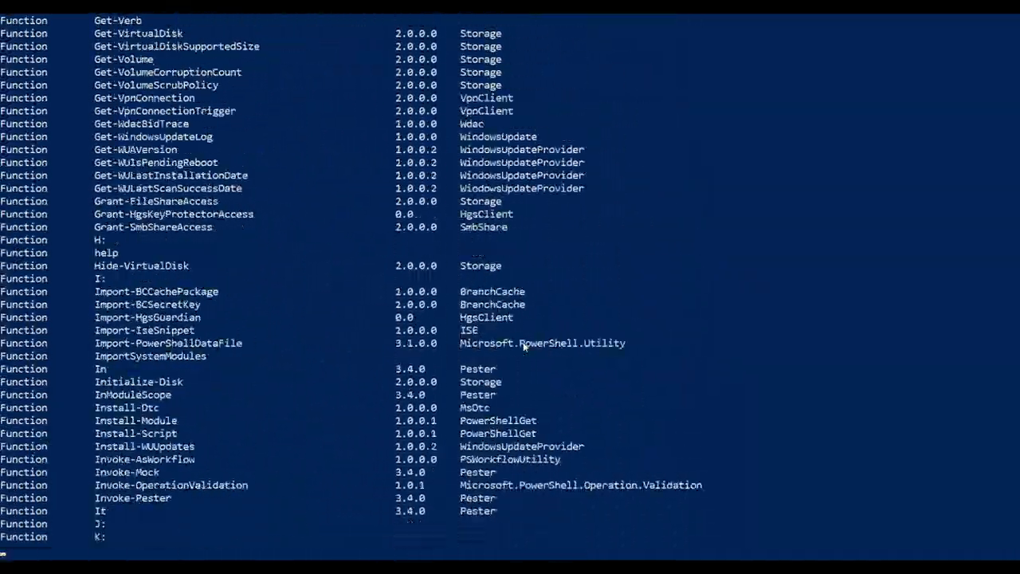
{"action": "scroll", "scroll_direction": "down", "scroll_amount": 3}
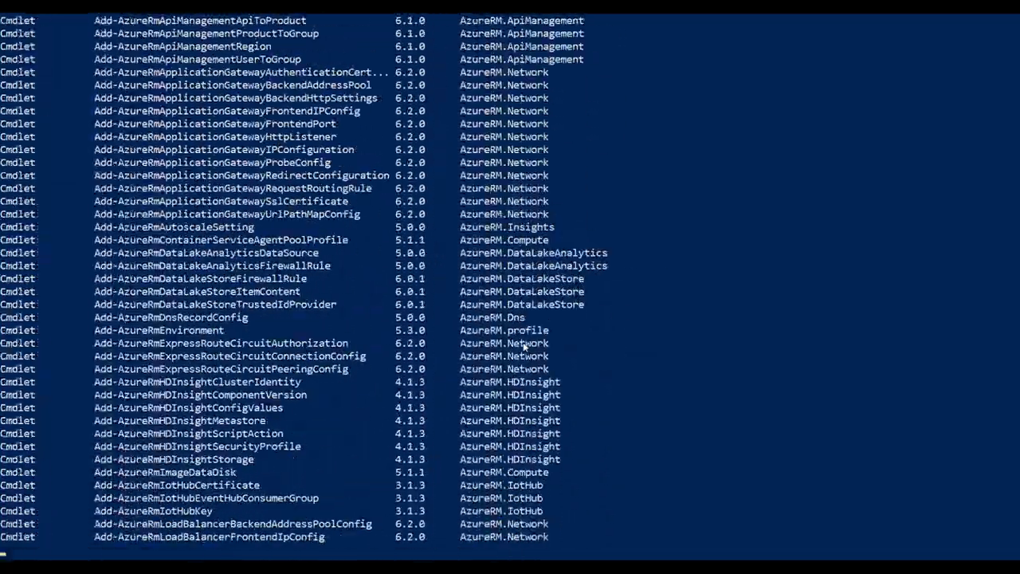
{"action": "scroll", "scroll_direction": "down", "scroll_amount": 3}
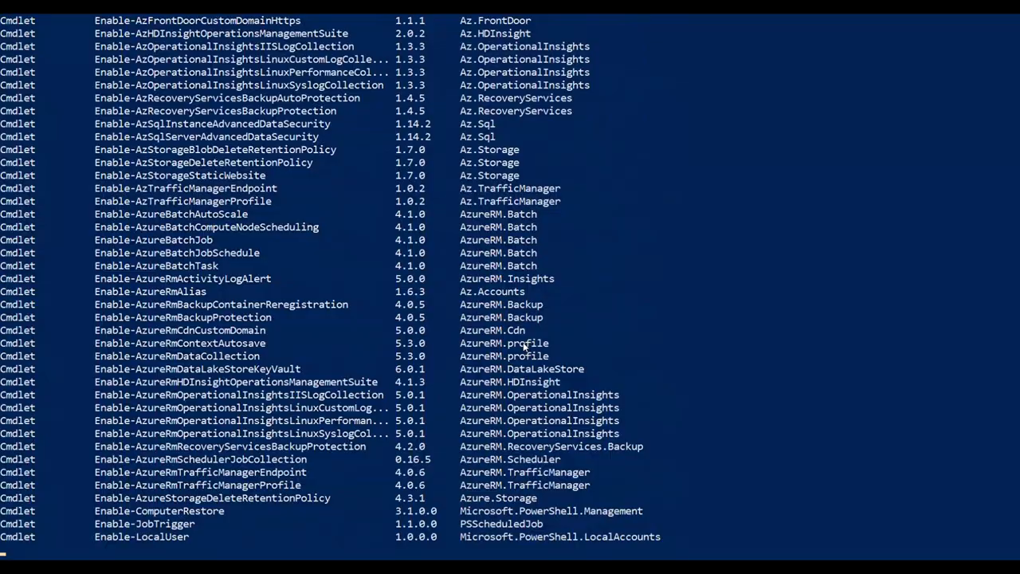
{"action": "scroll", "scroll_direction": "down", "scroll_amount": 3}
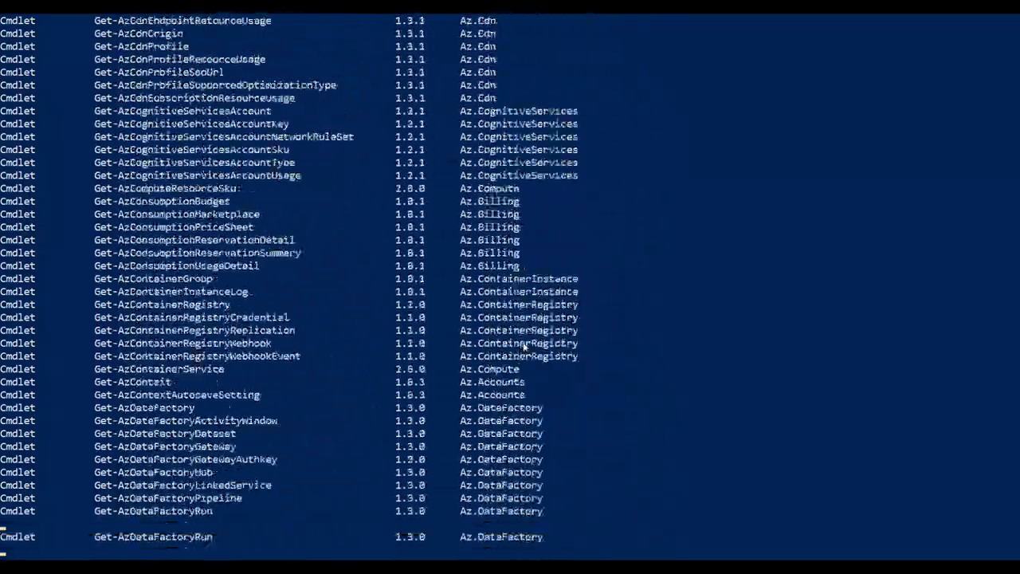
{"action": "scroll", "scroll_direction": "down", "scroll_amount": 3}
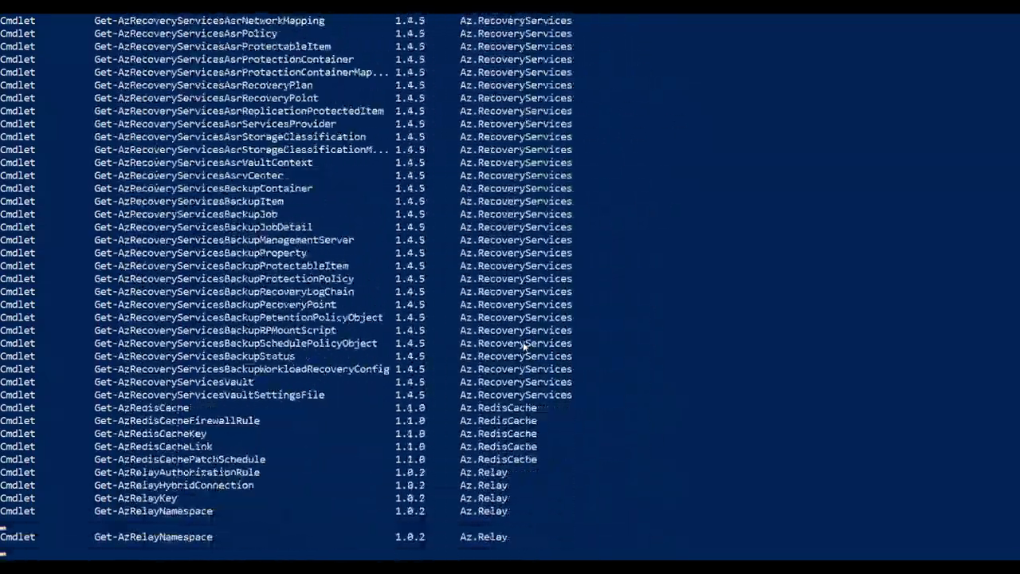
{"action": "scroll", "scroll_direction": "down", "scroll_amount": 3}
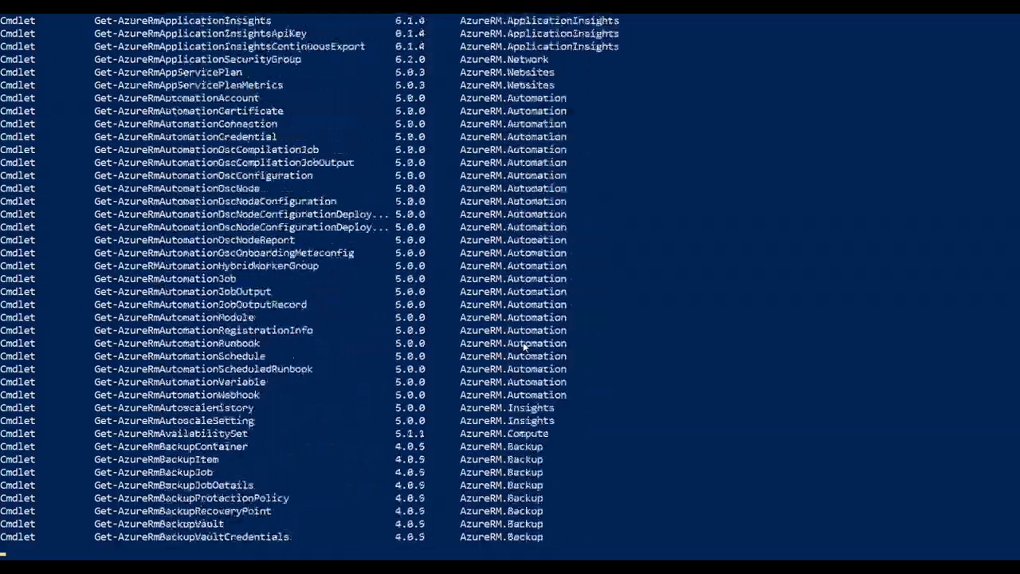
{"action": "scroll", "scroll_direction": "down", "scroll_amount": 3}
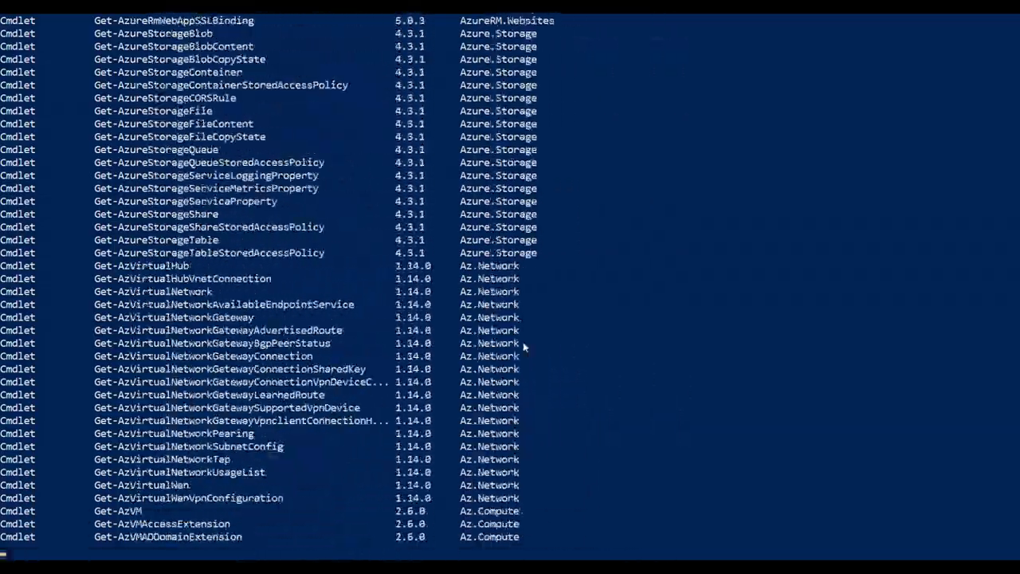
{"action": "scroll", "scroll_direction": "down", "scroll_amount": 3}
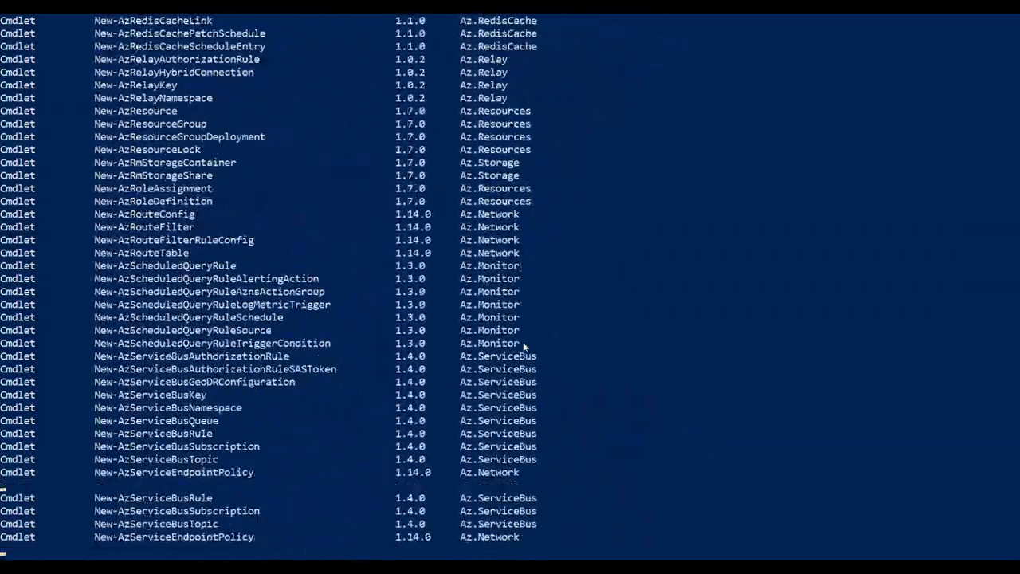
{"action": "scroll", "scroll_direction": "down", "scroll_amount": 3}
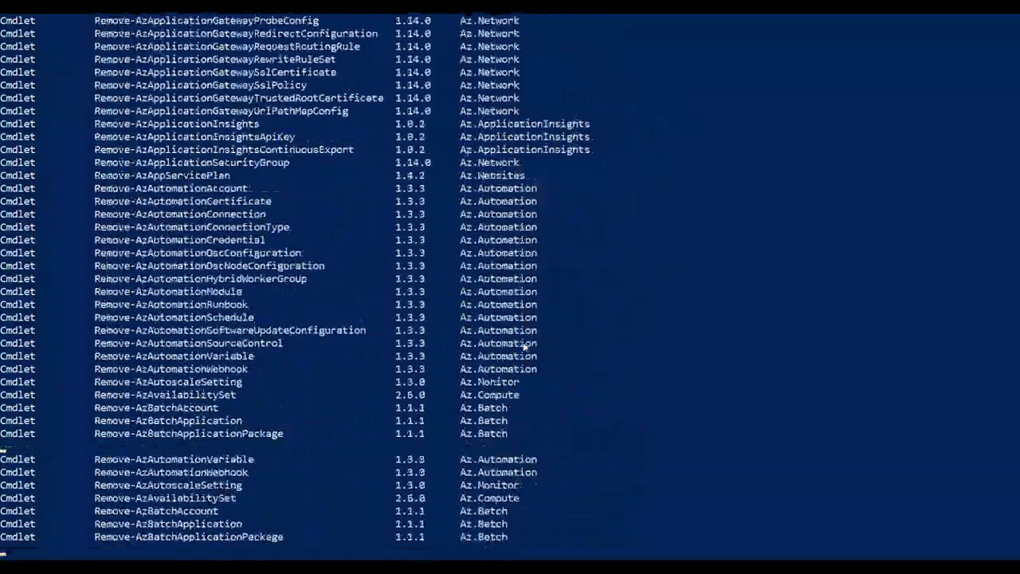
{"action": "scroll", "scroll_direction": "down", "scroll_amount": 3}
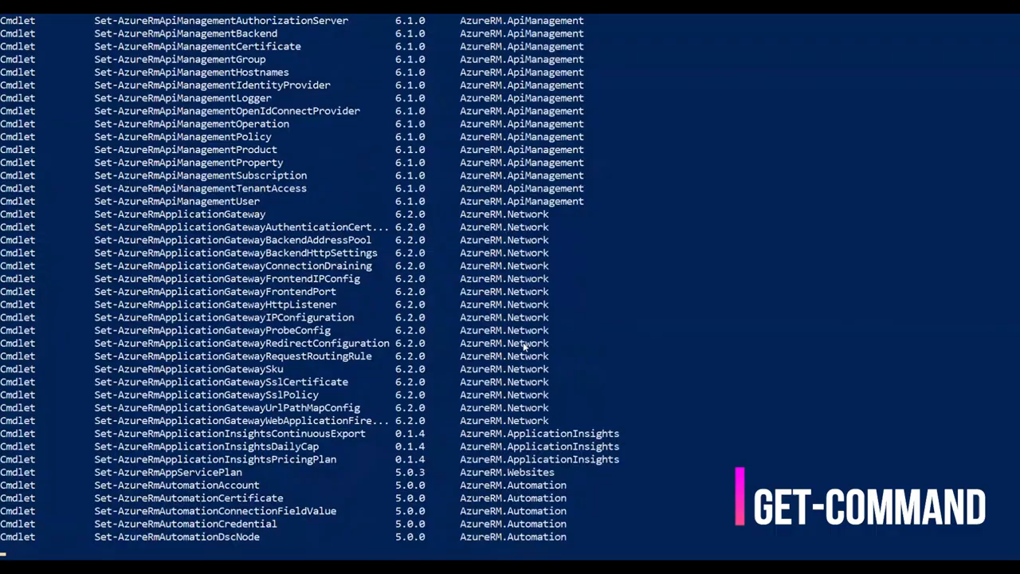
{"action": "scroll", "scroll_direction": "down", "scroll_amount": 3}
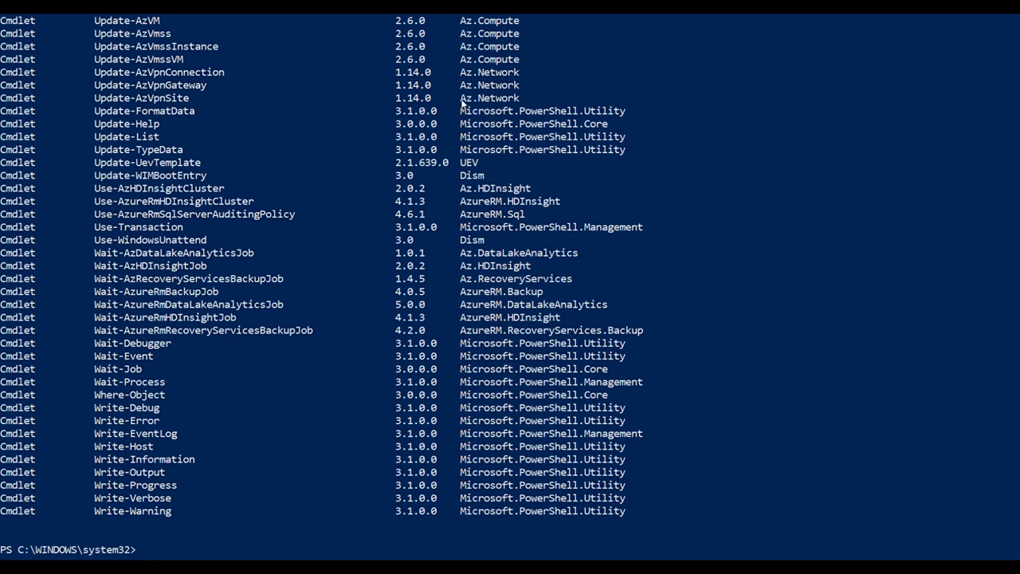
{"action": "double_click", "coordinate": [490, 97]}
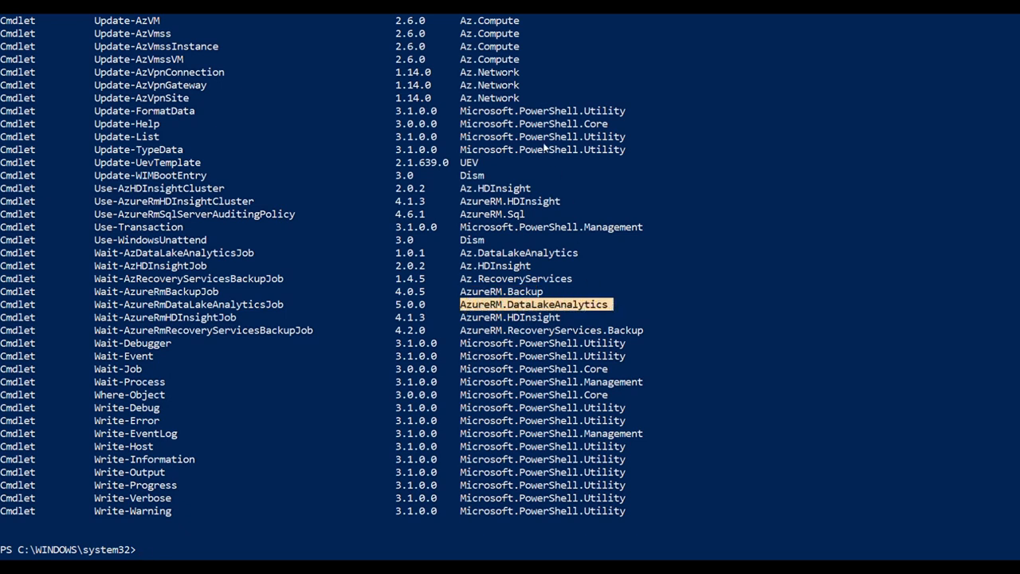
{"action": "mouse_move", "coordinate": [463, 118]}
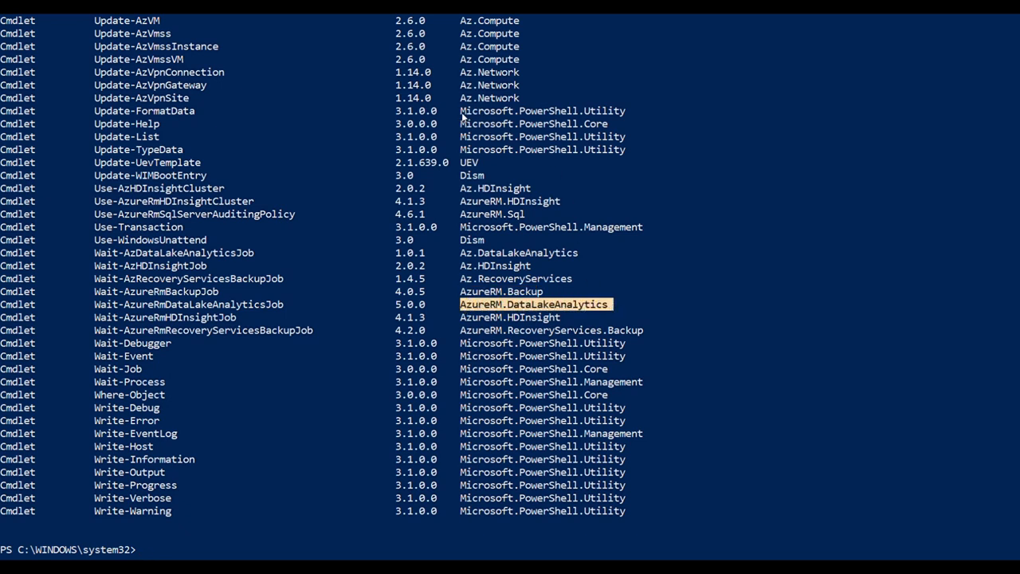
{"action": "mouse_move", "coordinate": [574, 134]}
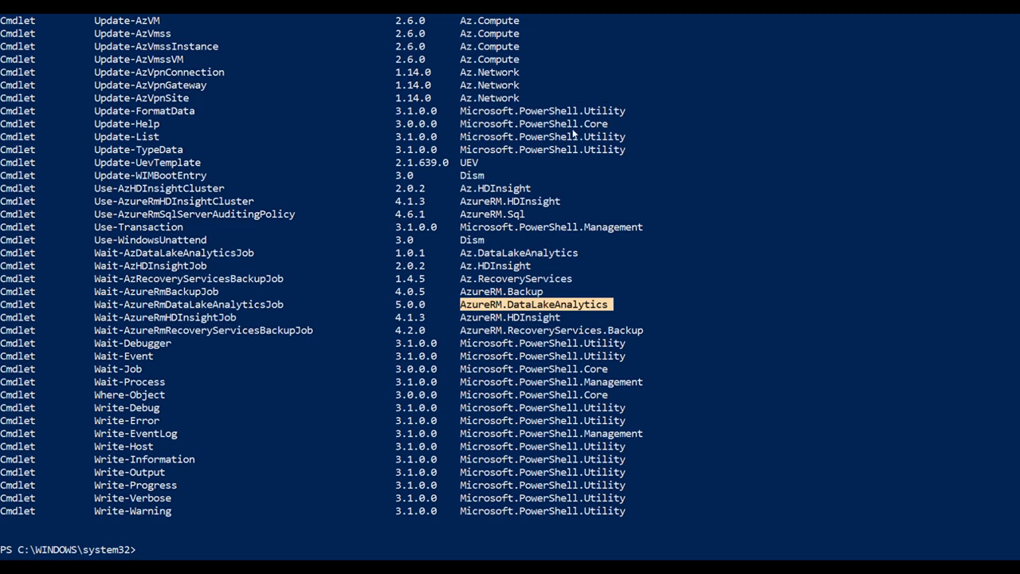
{"action": "mouse_move", "coordinate": [590, 135]}
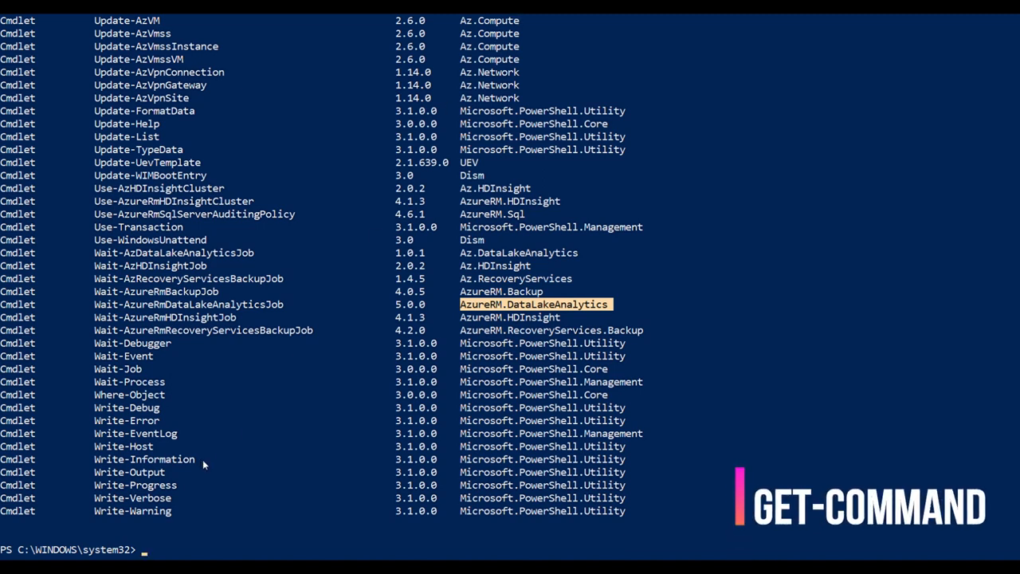
Run (get-command).count, which returns 6500 available commands.
{"action": "type", "text": "get-command)"}
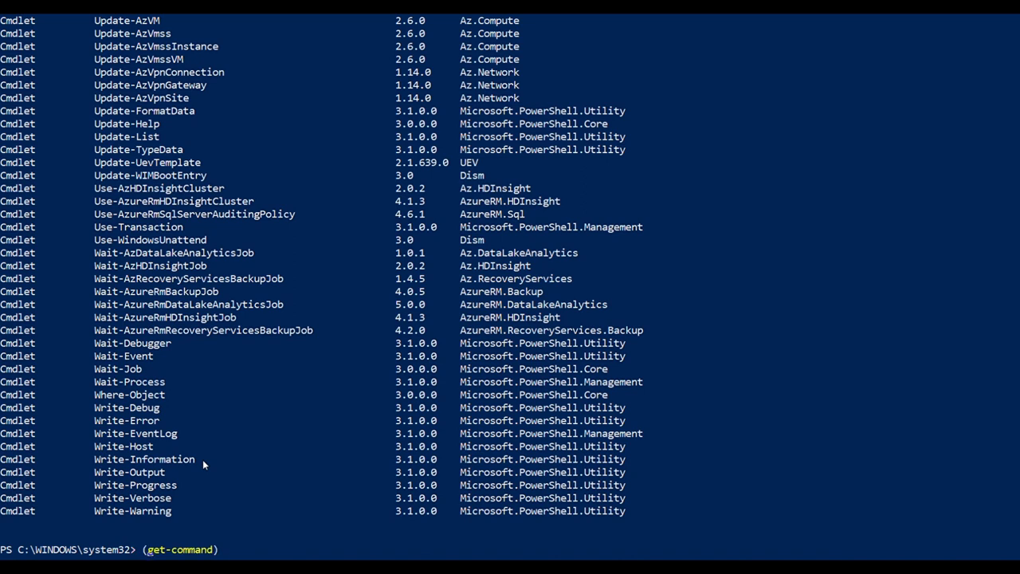
{"action": "type", "text": ".count"}
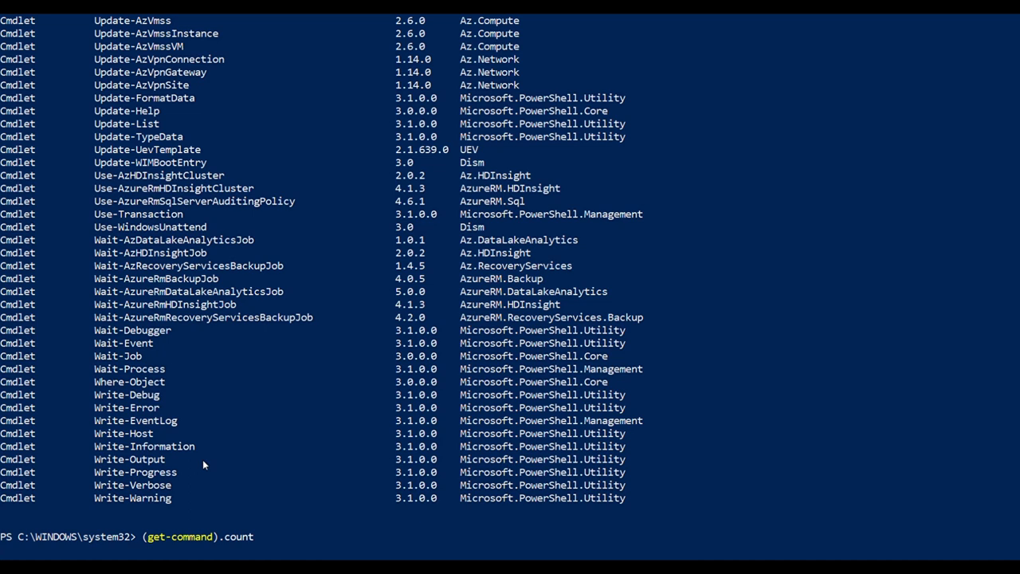
{"action": "key", "text": "Return"}
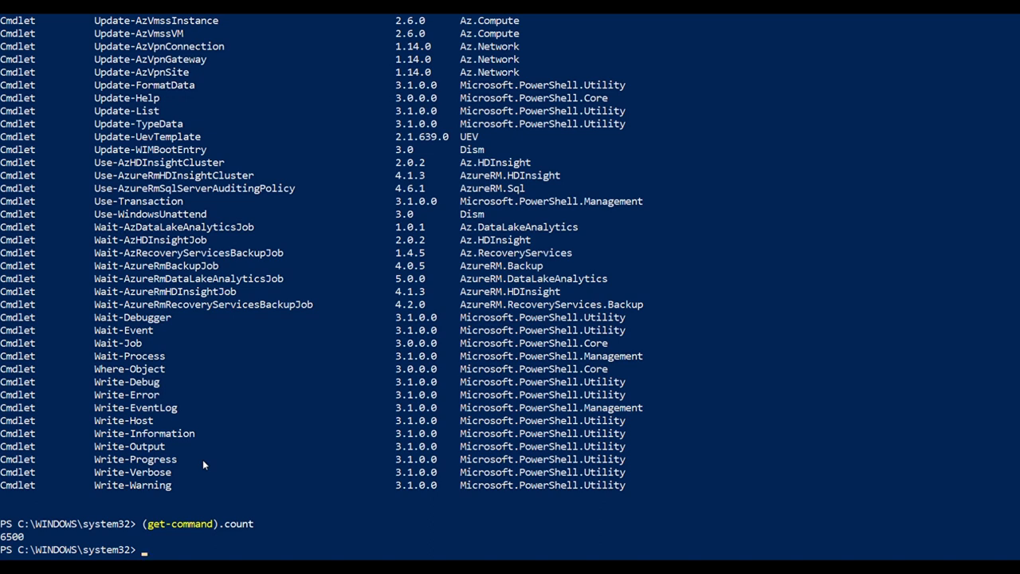